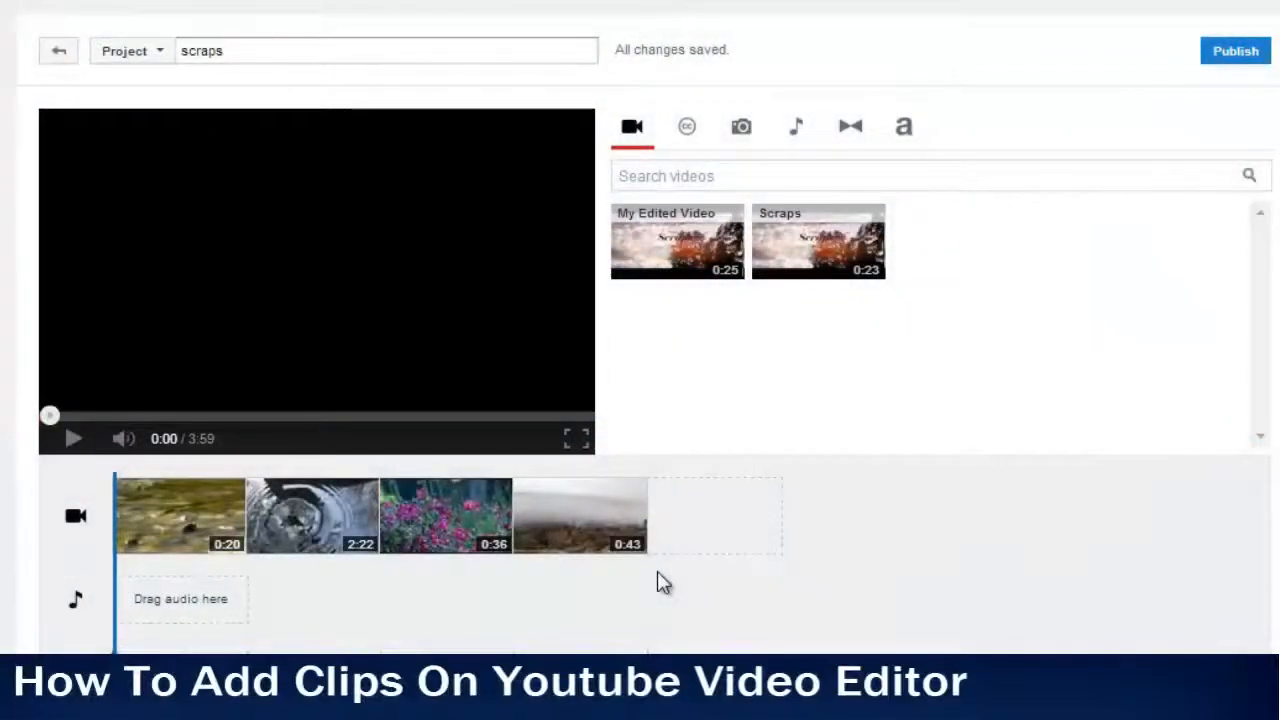
mouse_move(660, 378)
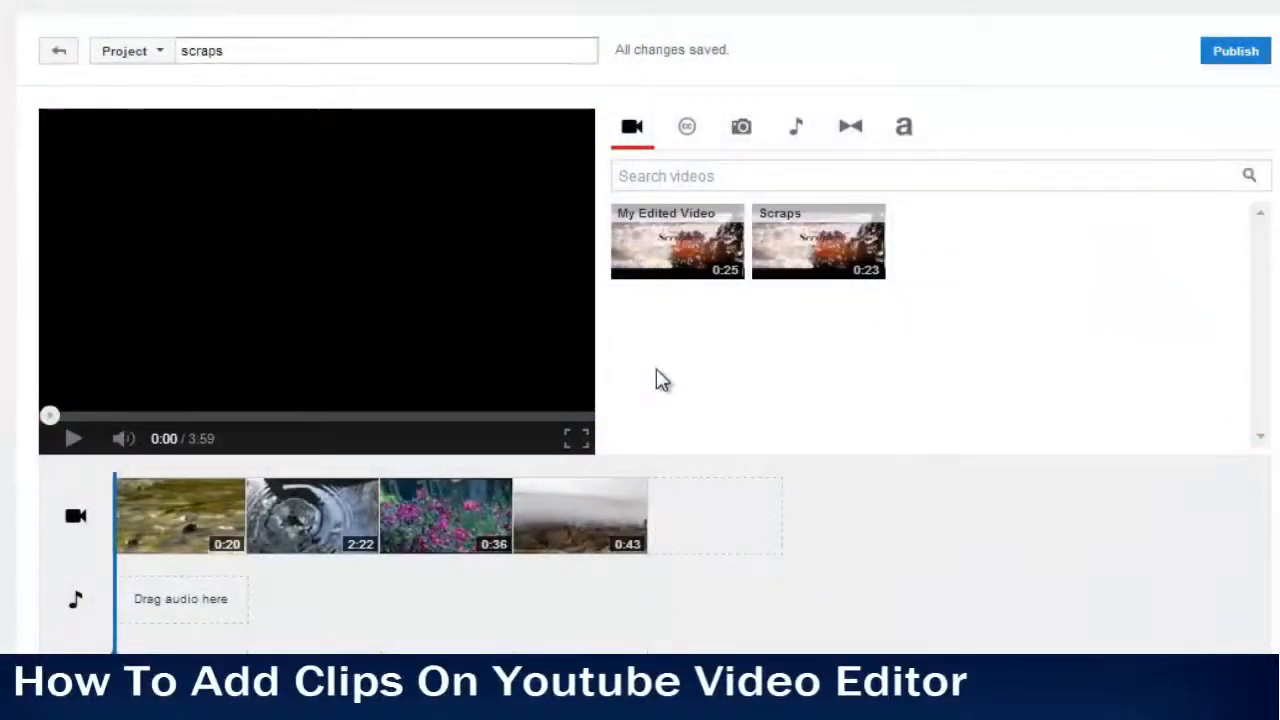
Add the 25-second My Edited Video clip to the end of the timeline, then switch to Creative Commons
left_click_drag(676, 240, 710, 516)
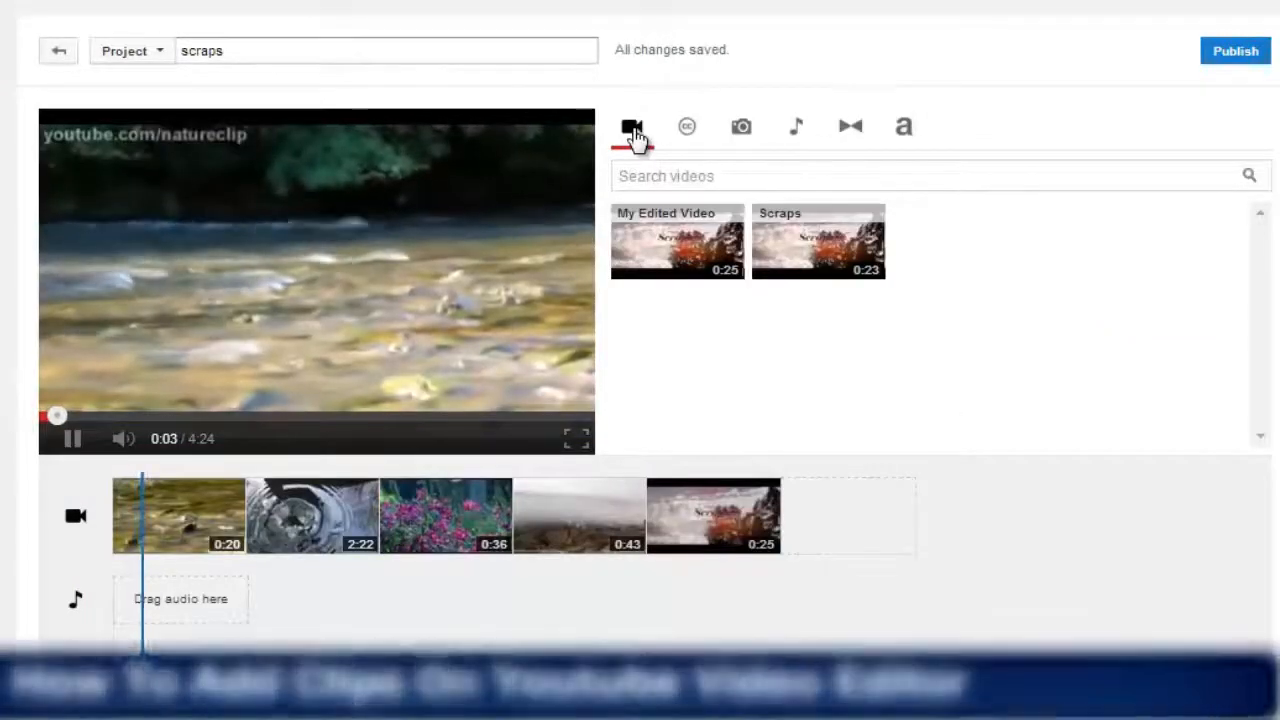
left_click(676, 112)
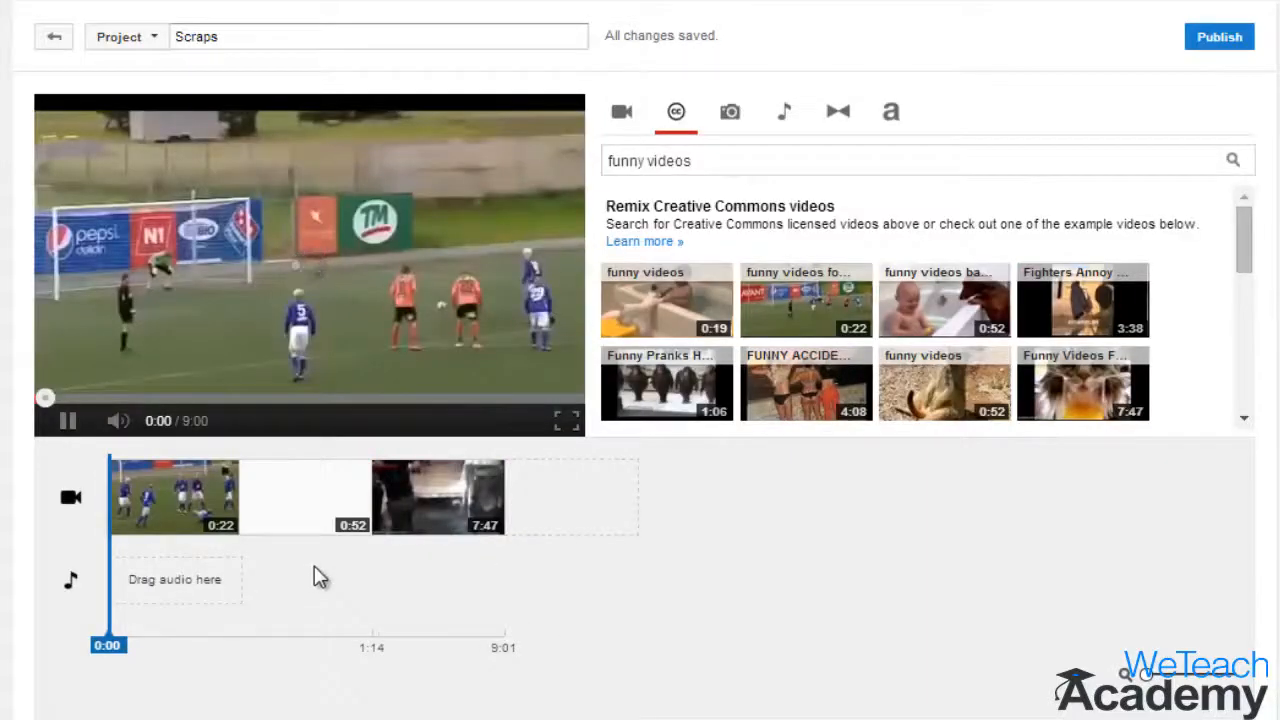
Show your own uploaded videos, then search Creative Commons for 'funny videos'
left_click(622, 112)
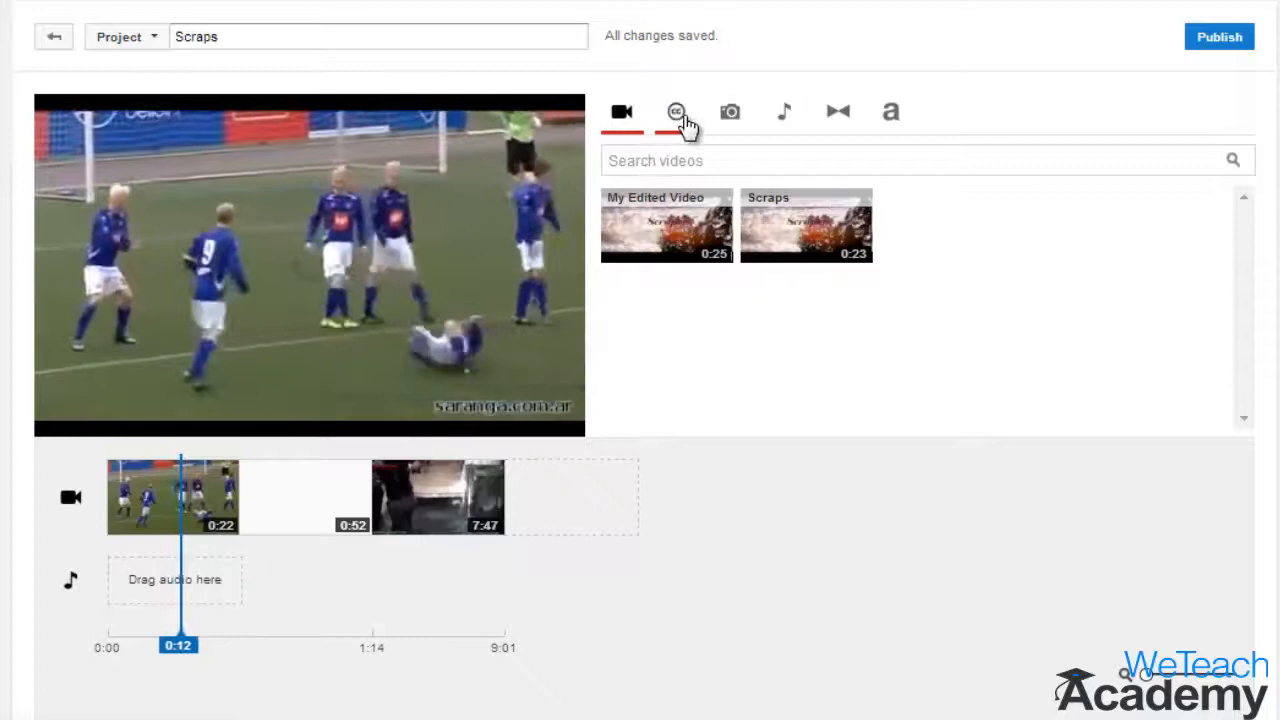
type("funny videos")
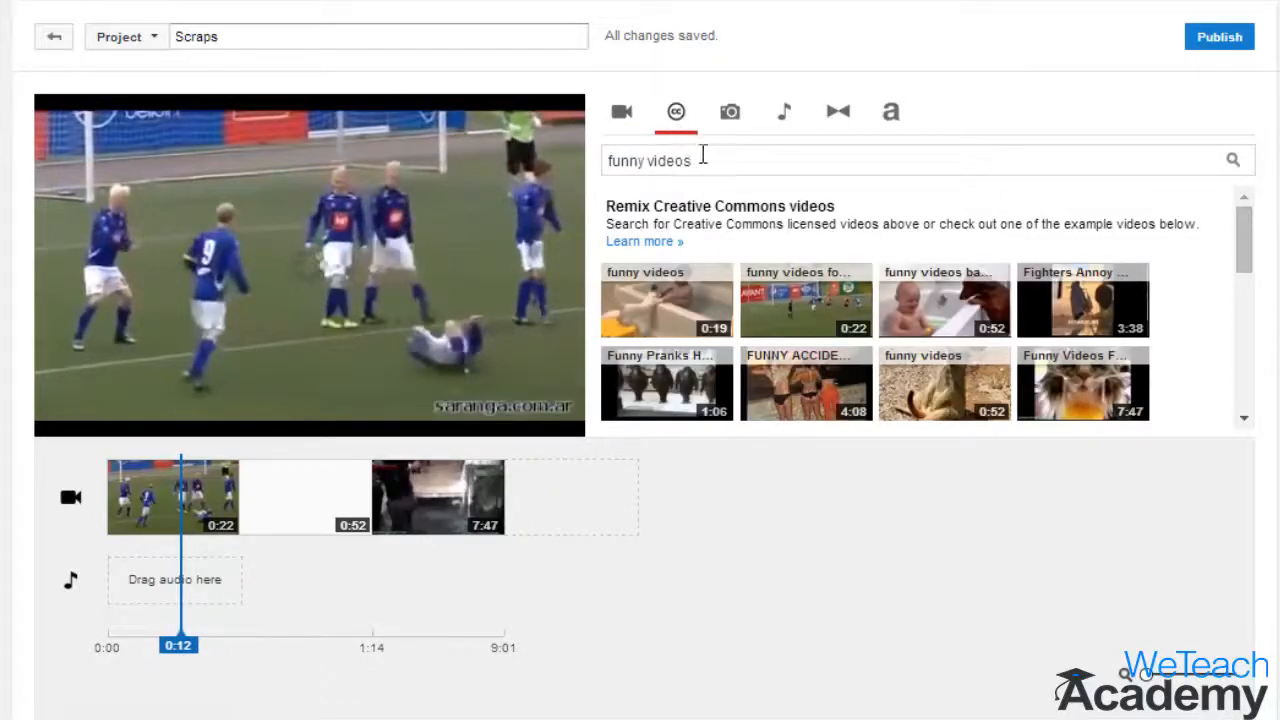
Search Creative Commons for 'Flowers' and 'funny videos' to add clips and the Grassy Hill song
type("Fl")
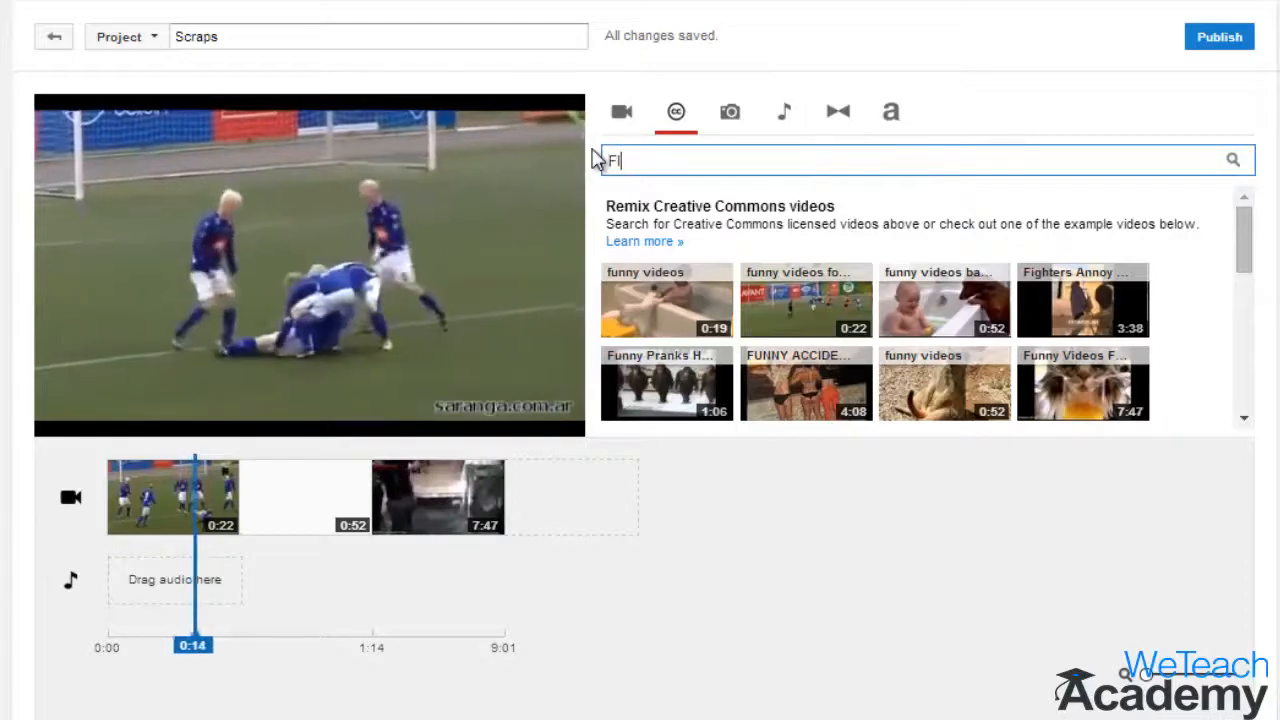
type("lowers")
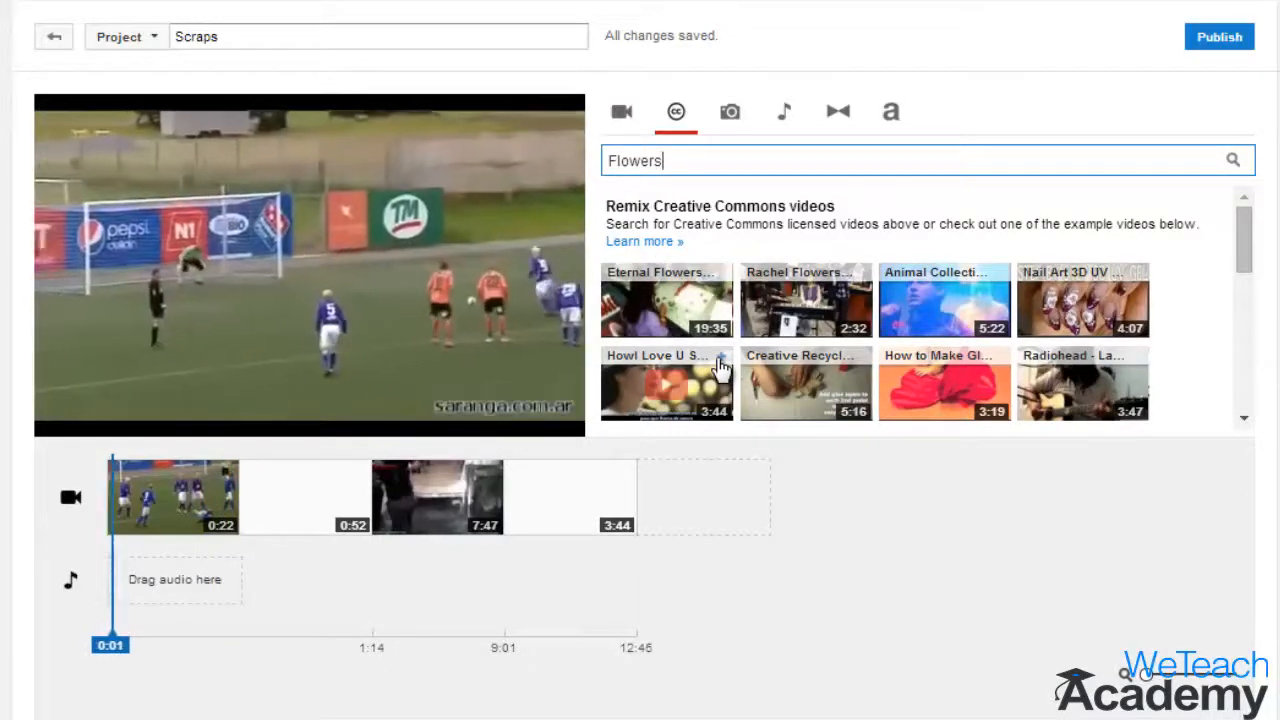
type("funny videos")
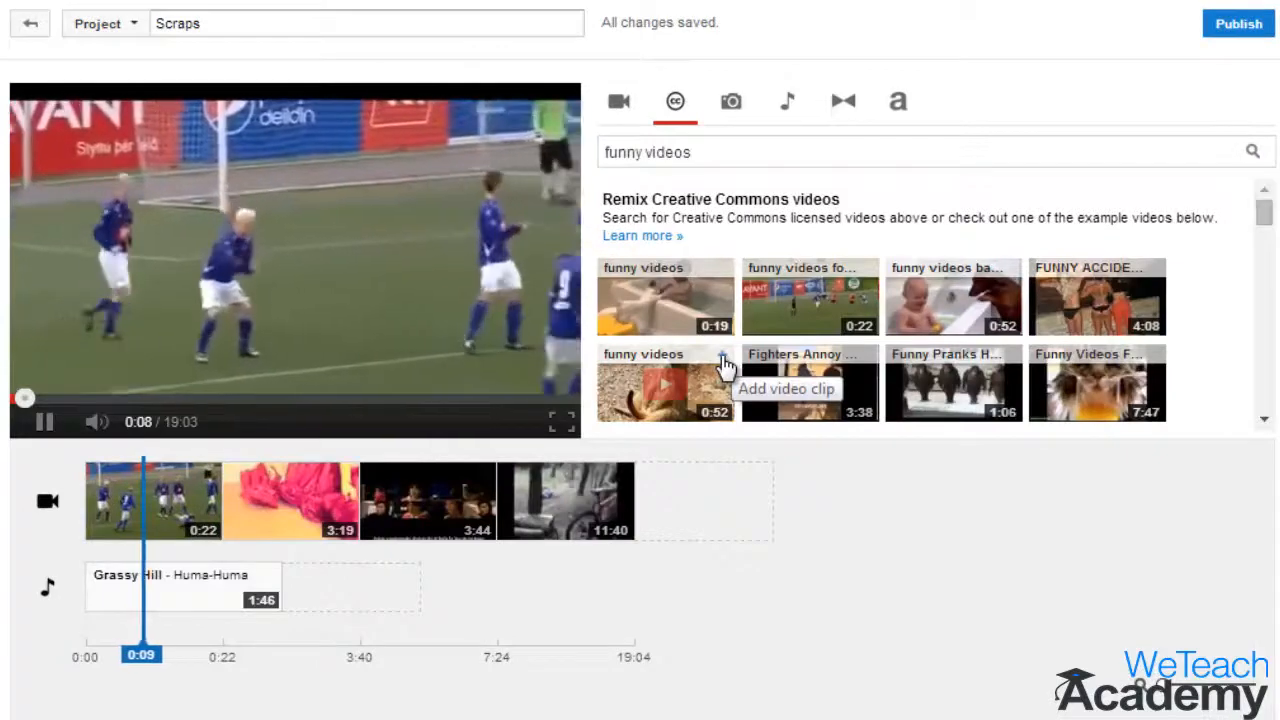